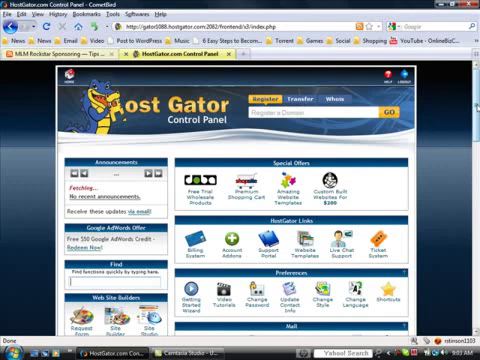
Fill the addon domain form for reggiestinson.com with folder public_html/reggiestinson.com and a password
{"action": "scroll", "scroll_direction": "down", "scroll_amount": 3}
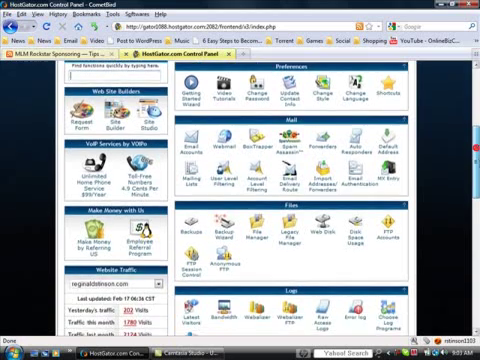
{"action": "scroll", "scroll_direction": "down", "scroll_amount": 3}
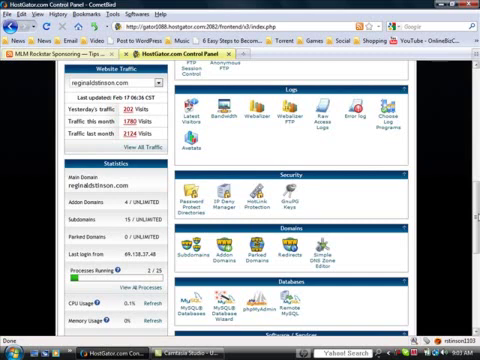
{"action": "scroll", "scroll_direction": "down", "scroll_amount": 3}
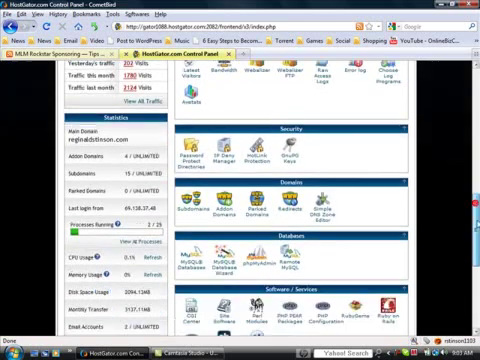
{"action": "scroll", "scroll_direction": "down", "scroll_amount": 3}
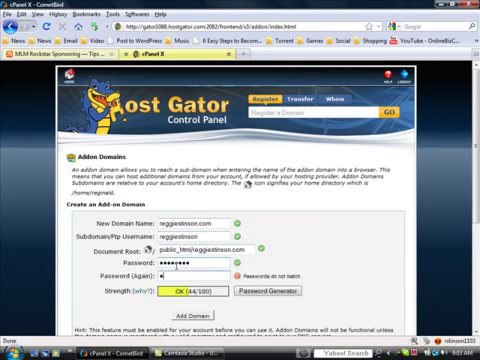
{"action": "type", "text": "••••••••"}
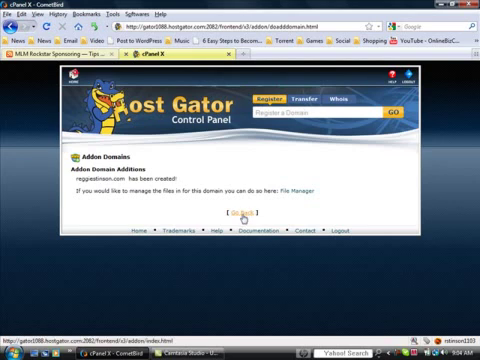
Go back from the confirmation to the blank addon domain form
{"action": "left_click", "coordinate": [240, 215]}
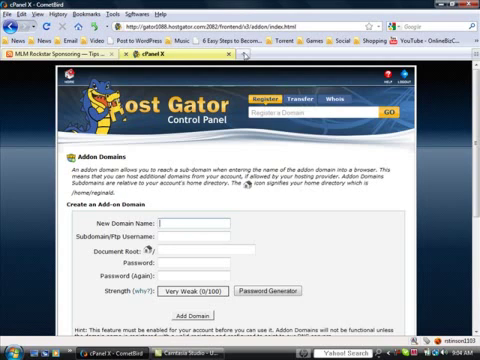
{"action": "mouse_move", "coordinate": [181, 216]}
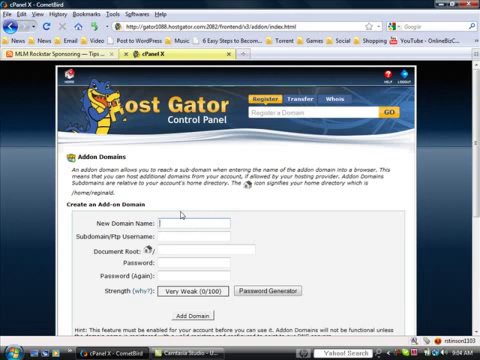
{"action": "mouse_move", "coordinate": [182, 213]}
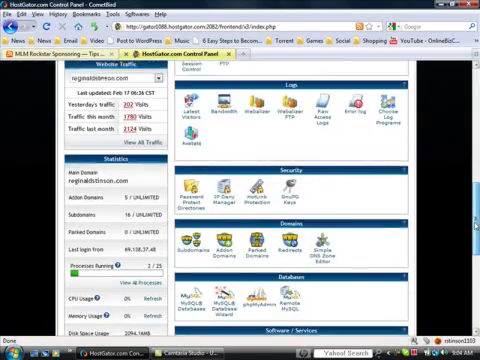
{"action": "scroll", "scroll_direction": "down", "scroll_amount": 3}
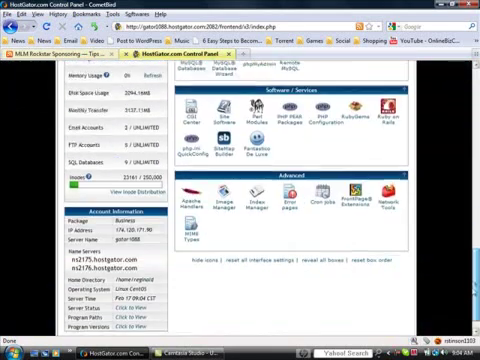
{"action": "scroll", "scroll_direction": "down", "scroll_amount": 3}
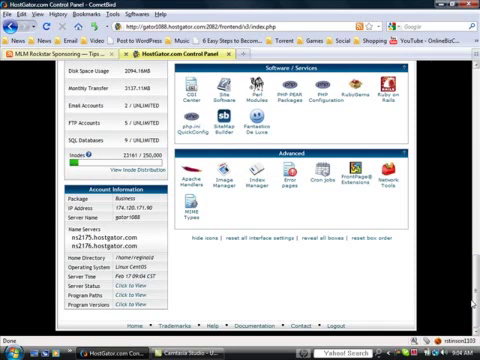
{"action": "mouse_move", "coordinate": [205, 289]}
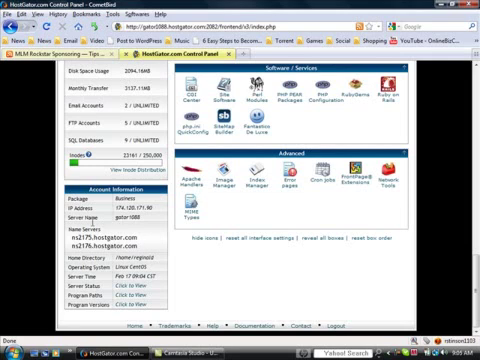
{"action": "mouse_move", "coordinate": [105, 226]}
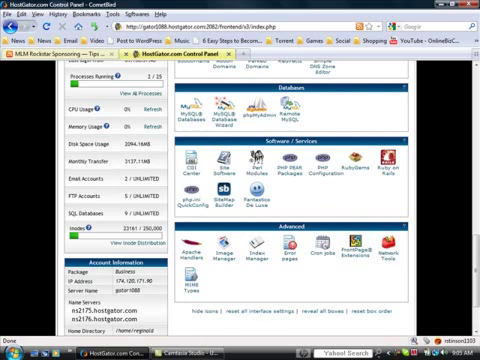
{"action": "mouse_move", "coordinate": [288, 280]}
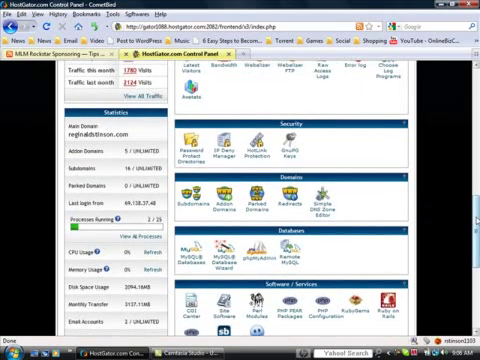
{"action": "scroll", "scroll_direction": "down", "scroll_amount": 3}
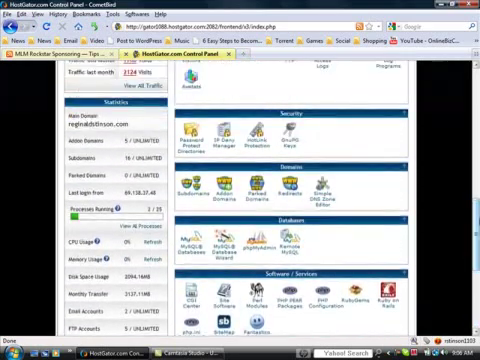
{"action": "scroll", "scroll_direction": "down", "scroll_amount": 3}
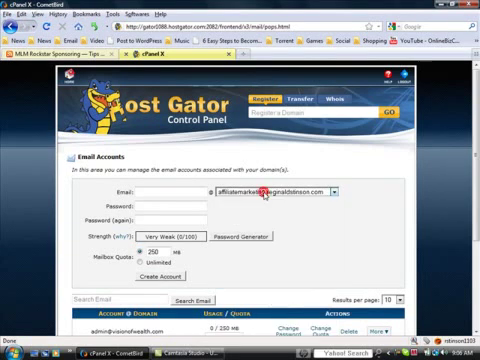
{"action": "left_click", "coordinate": [413, 192]}
{"action": "type", "text": "info"}
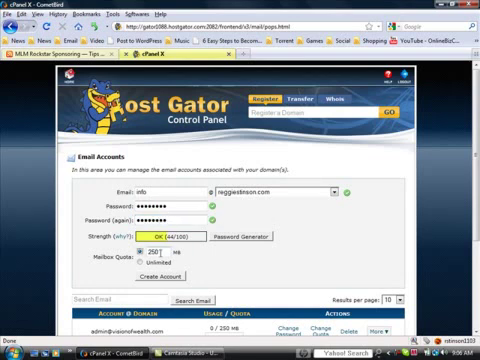
{"action": "left_click", "coordinate": [143, 264]}
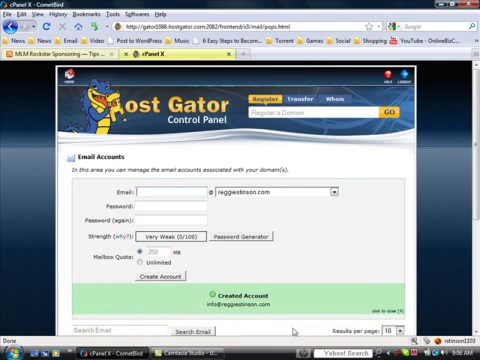
{"action": "scroll", "scroll_direction": "down", "scroll_amount": 3}
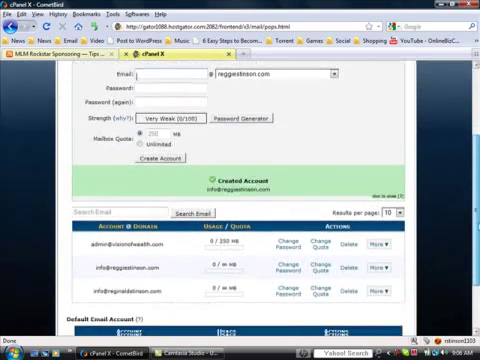
{"action": "scroll", "scroll_direction": "down", "scroll_amount": 3}
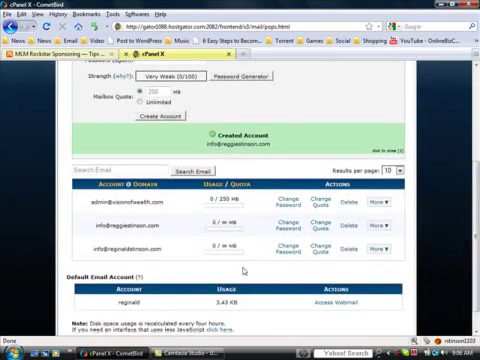
{"action": "scroll", "scroll_direction": "down", "scroll_amount": 3}
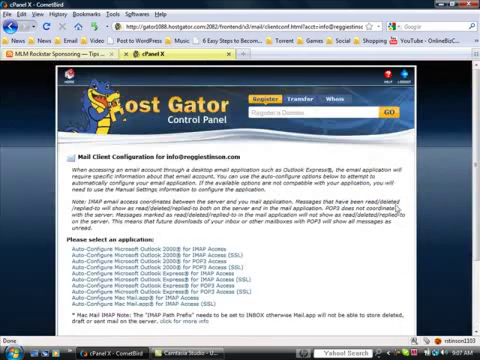
Scroll to the Manual Settings listing incoming and outgoing servers with ports 26 and 465
{"action": "scroll", "scroll_direction": "down", "scroll_amount": 3}
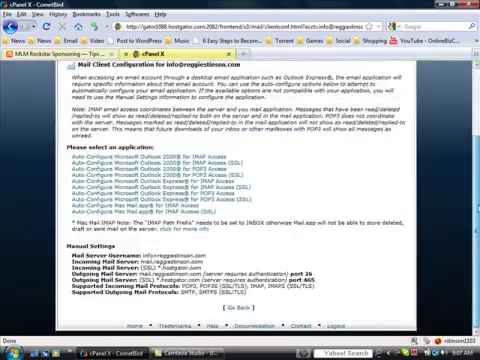